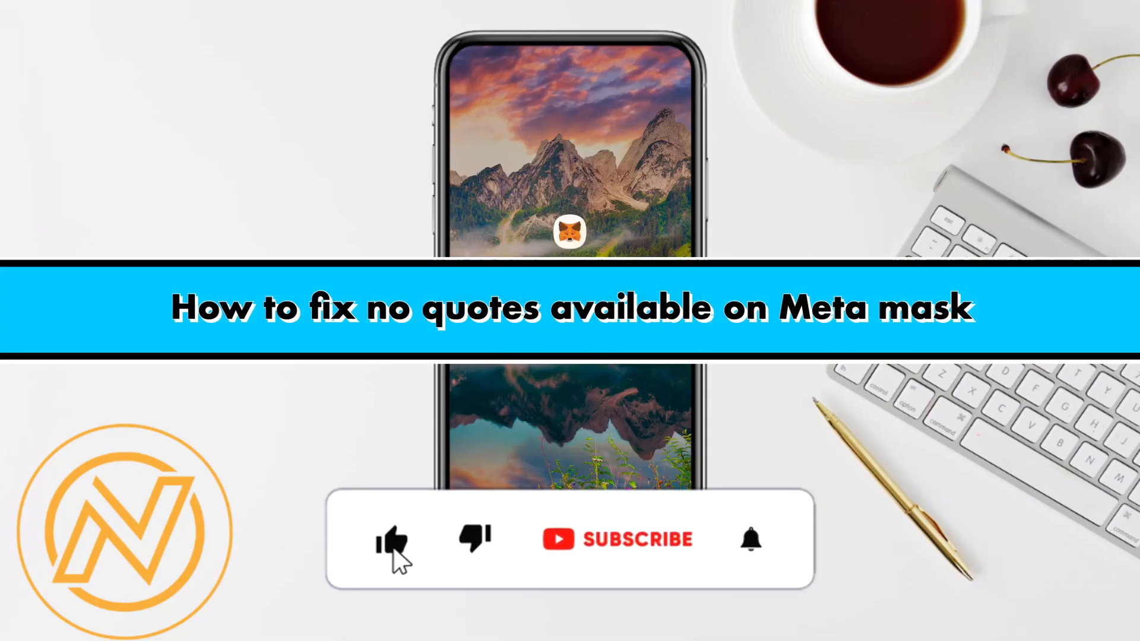
Launch the Settings app from the phone's home screen.
click(392, 540)
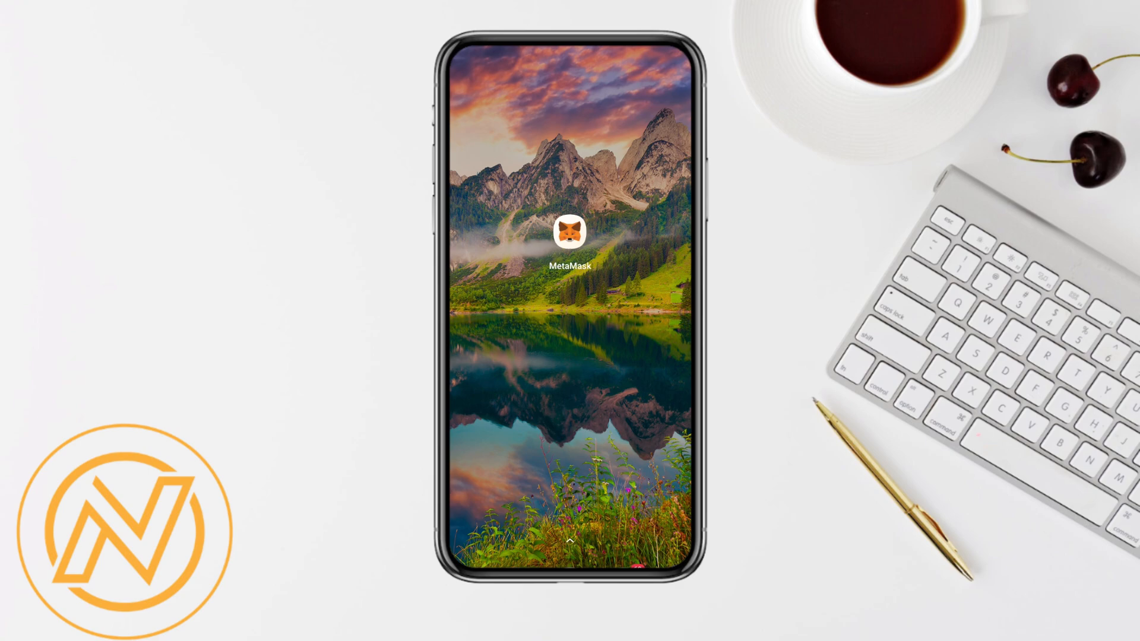
click(570, 234)
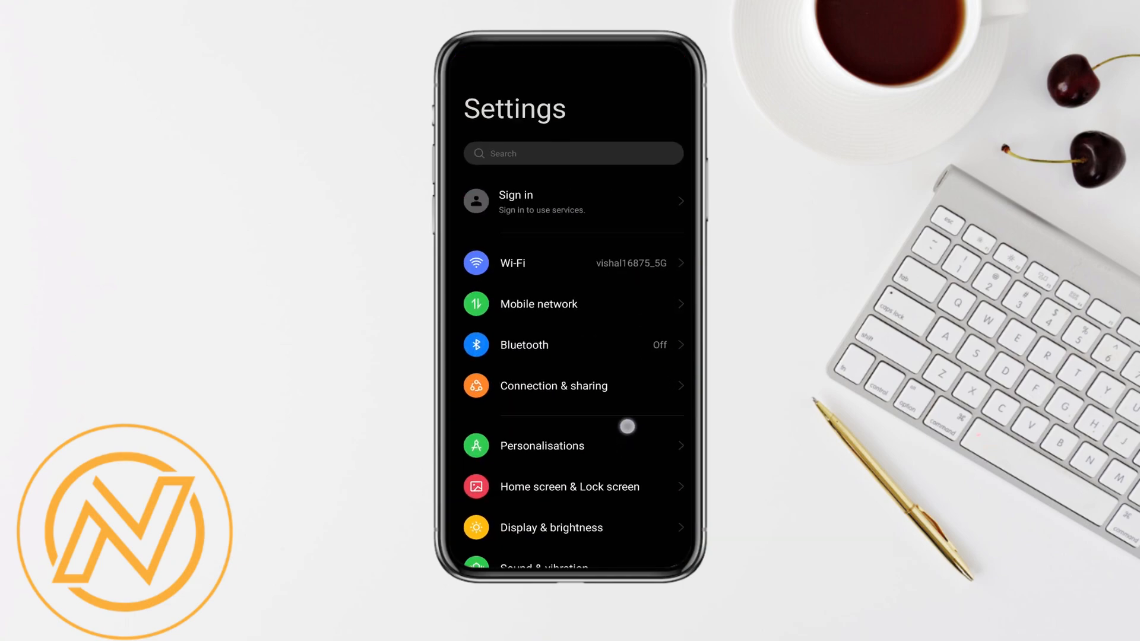
Scroll the Settings list down to Apps and open it.
scroll(down, 3)
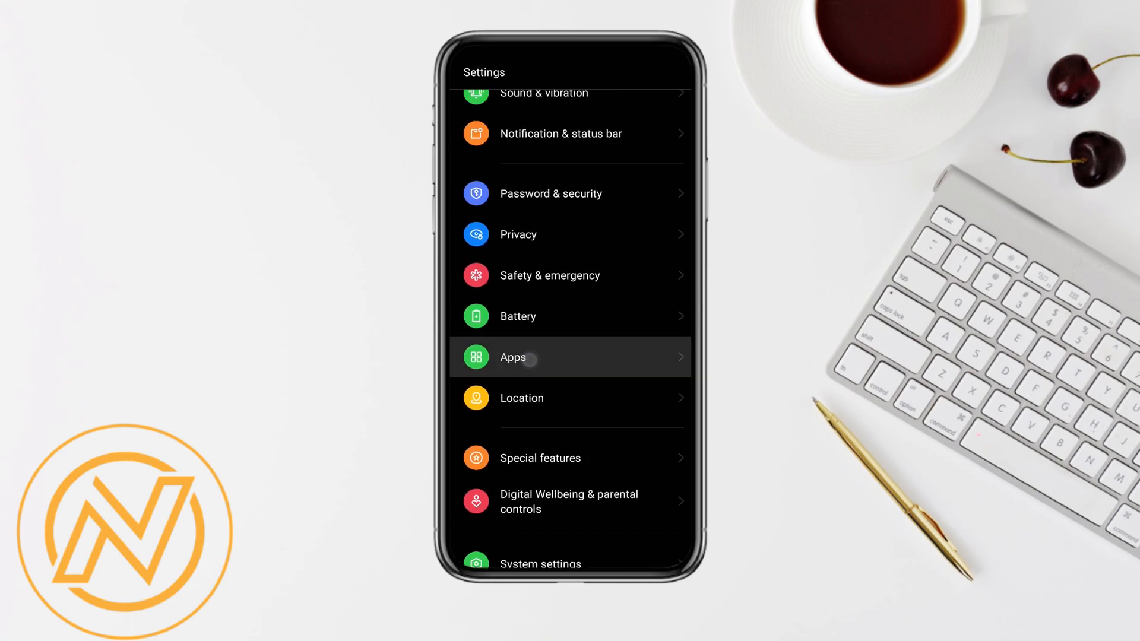
click(512, 356)
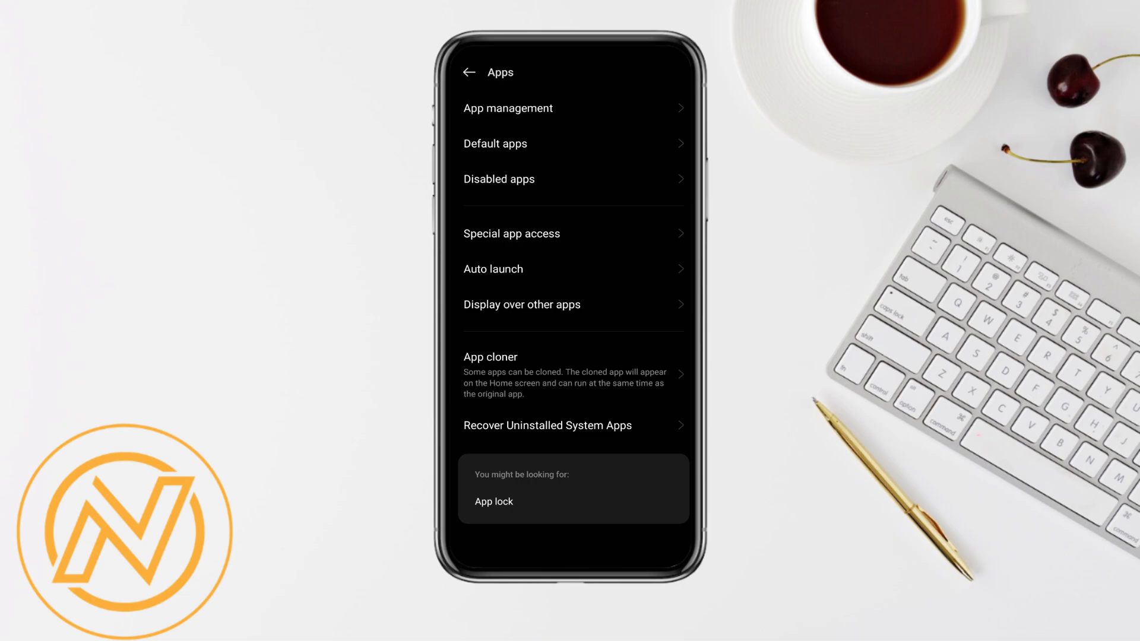
Find MetaMask in App management, clear its cache to 0 B, and start clearing data.
click(508, 108)
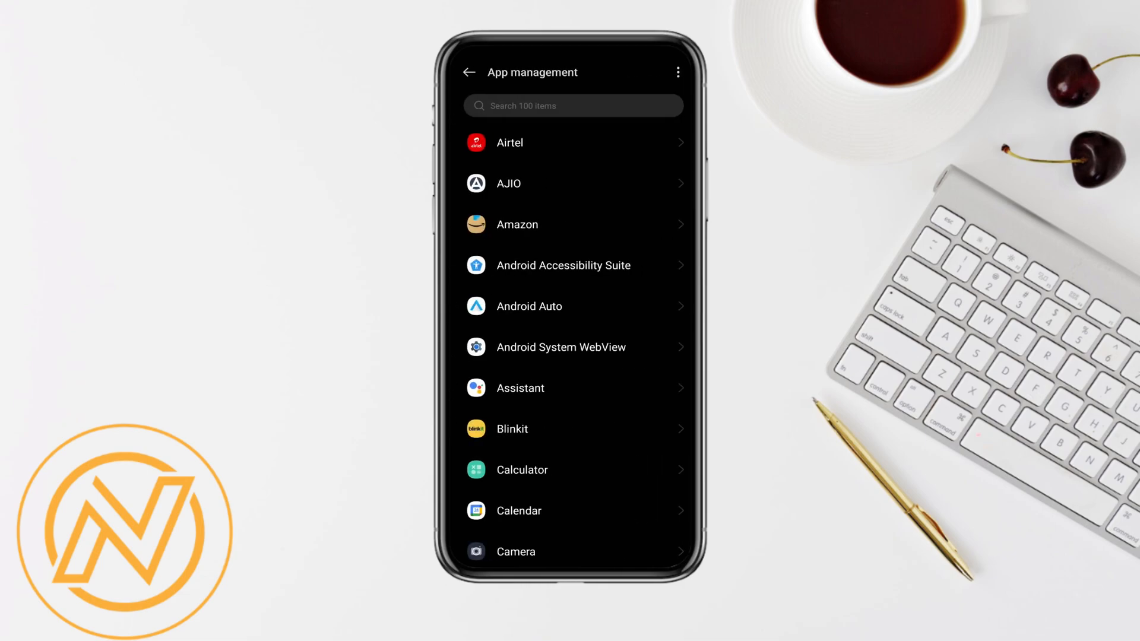
scroll(down, 3)
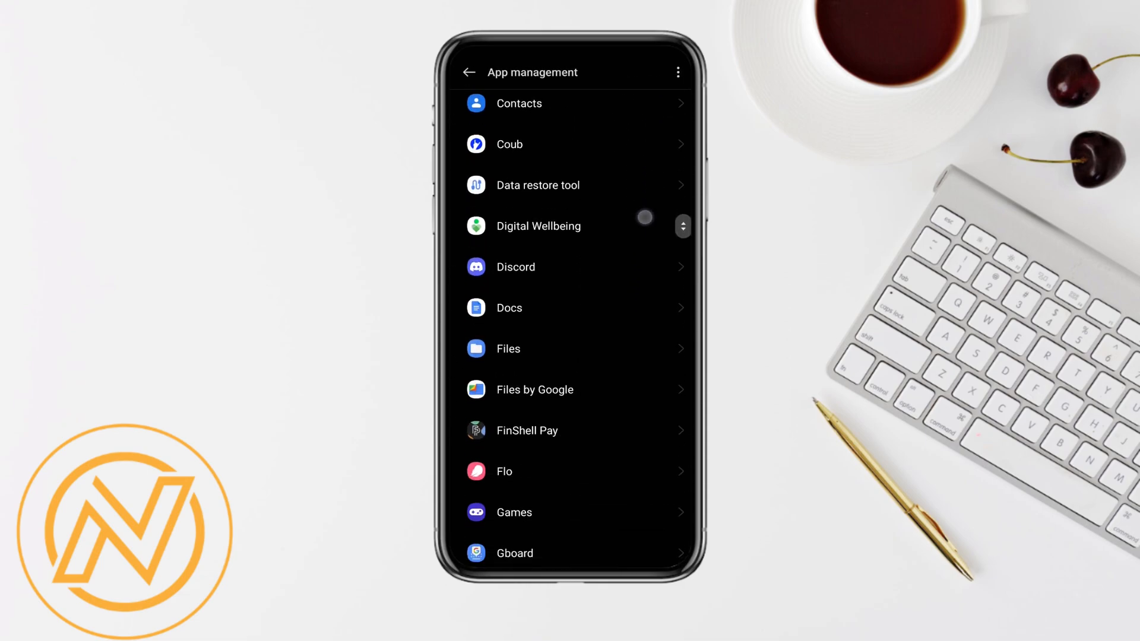
scroll(down, 3)
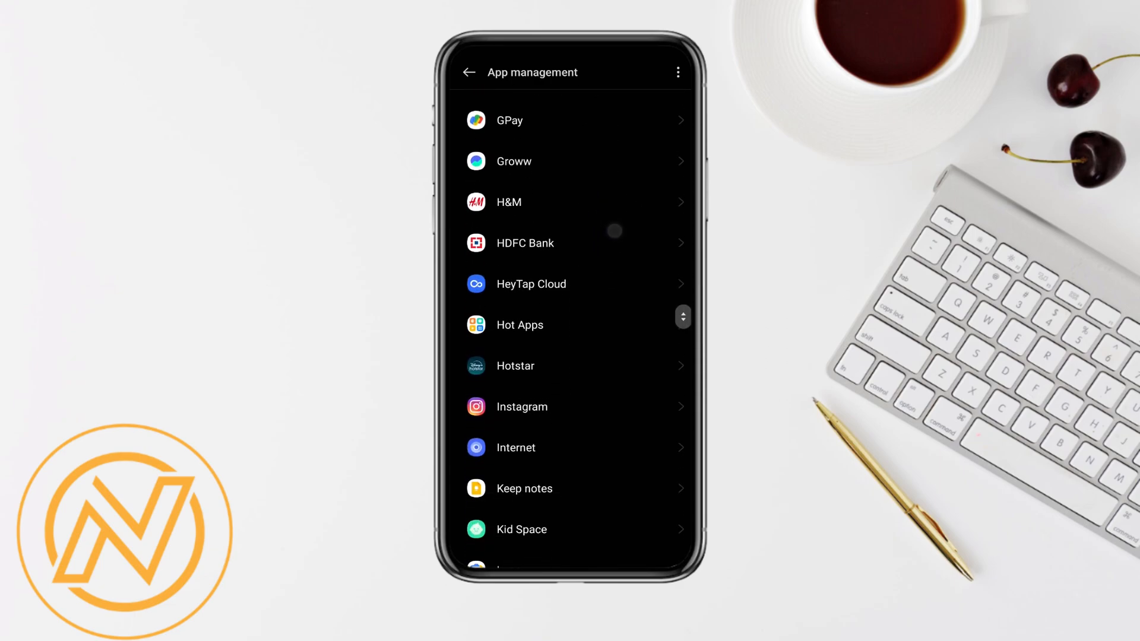
scroll(down, 3)
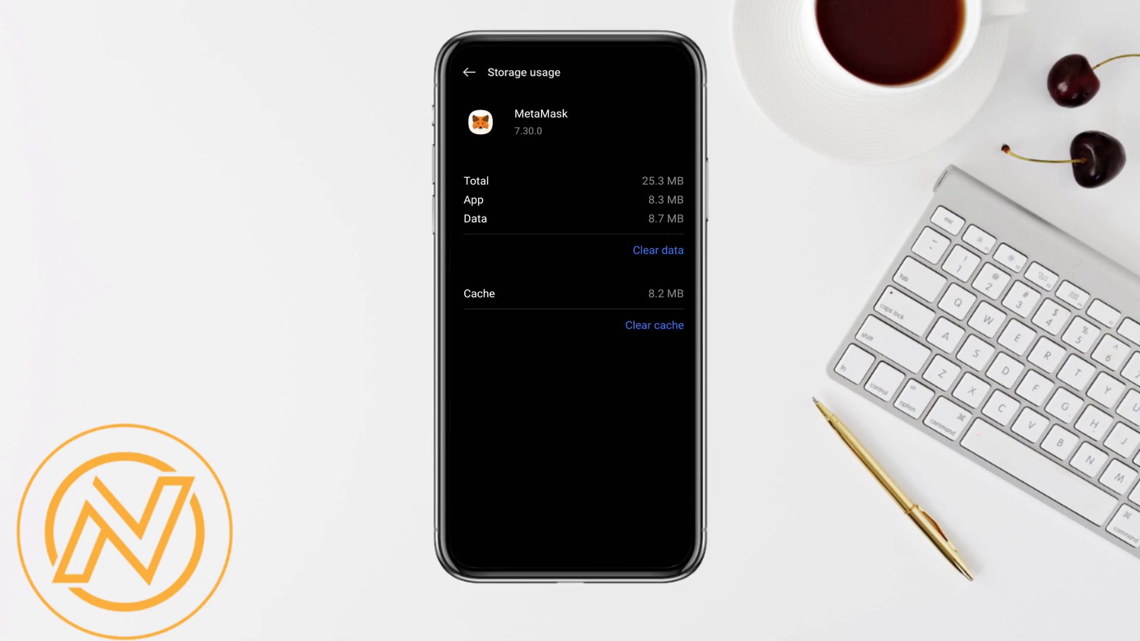
click(654, 325)
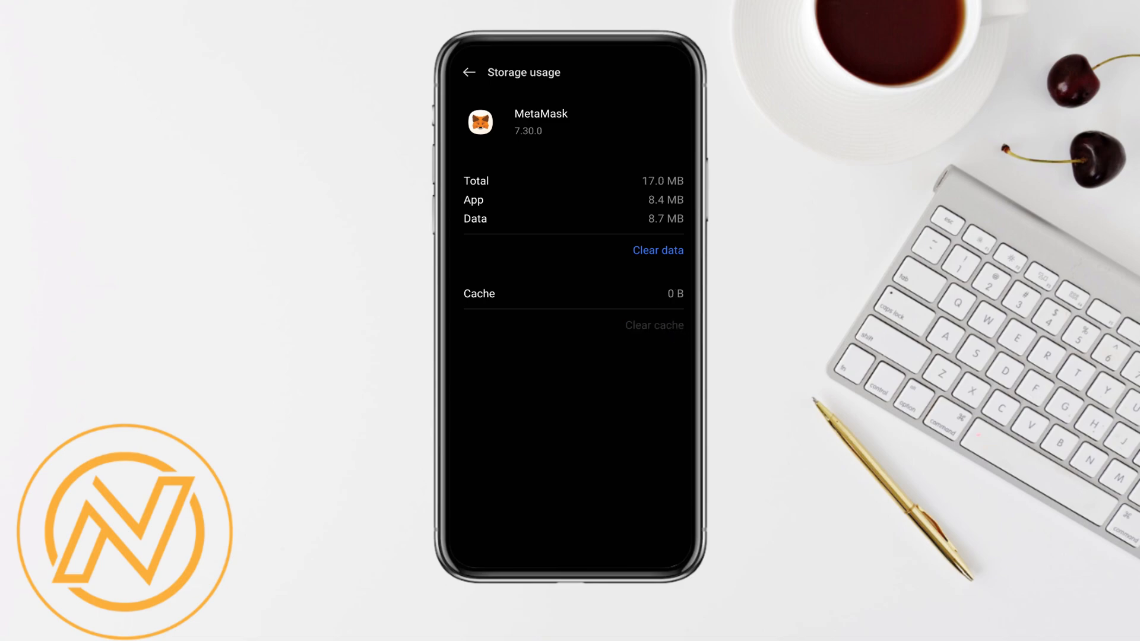
click(656, 250)
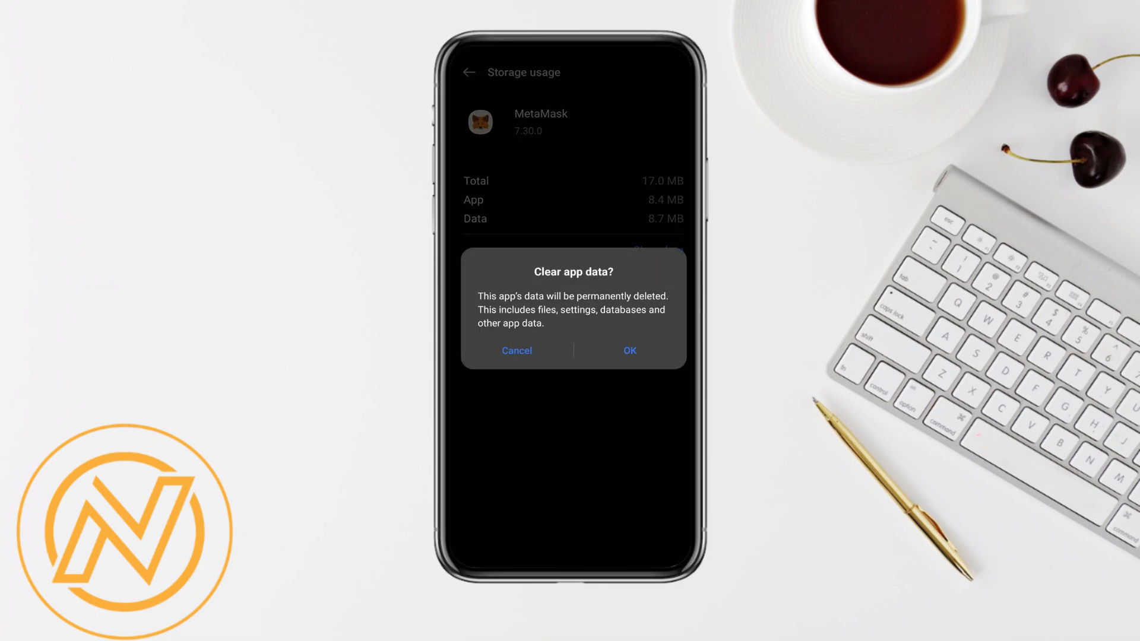
Confirm deleting MetaMask's app data, then return to its App info page.
click(628, 350)
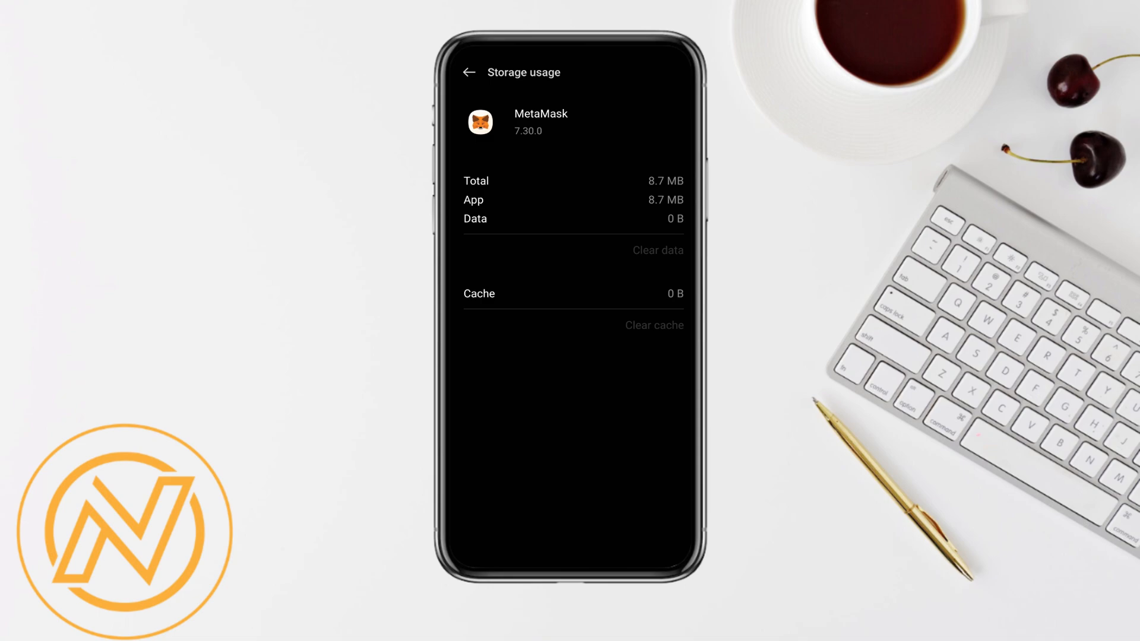
click(470, 72)
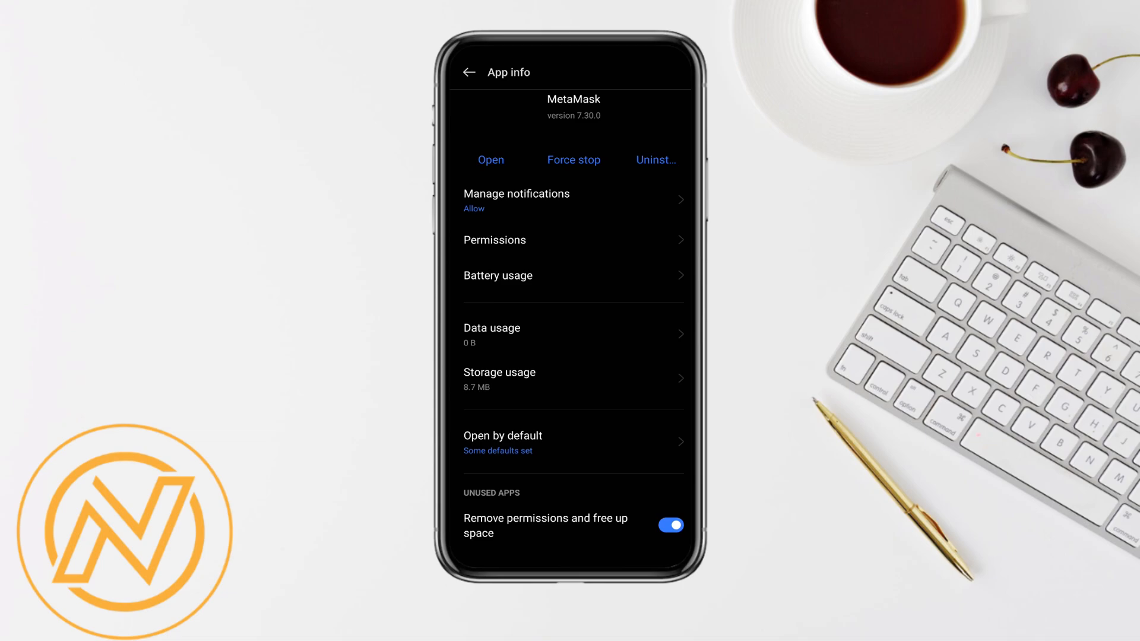
Reopen MetaMask's Storage usage to verify 0 B data and cache, 8.7 MB total.
click(500, 379)
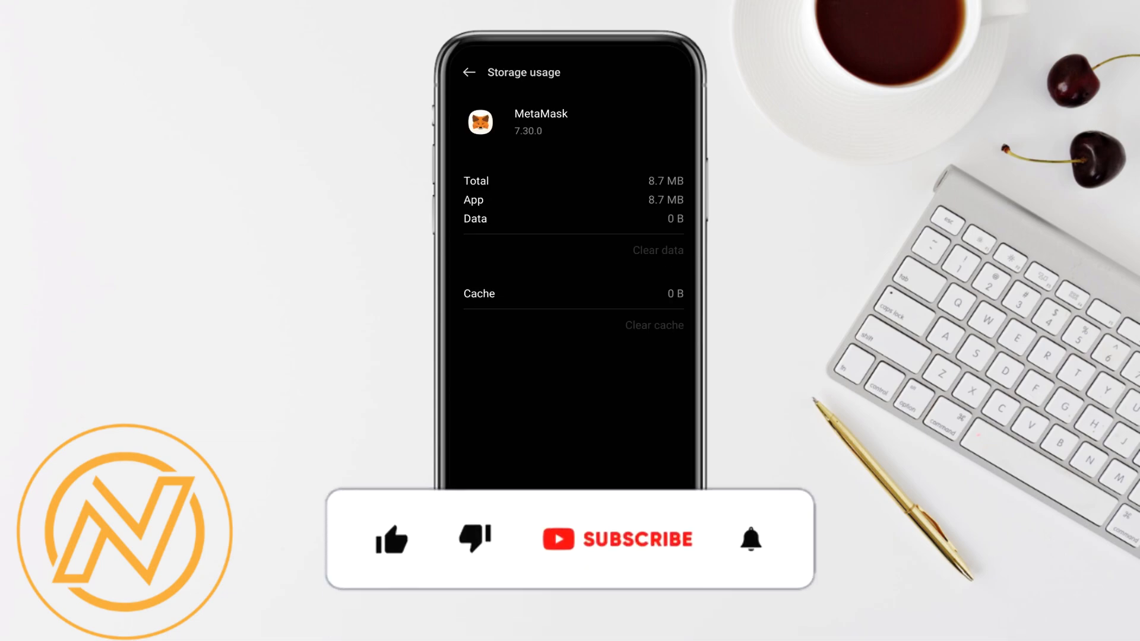
click(392, 540)
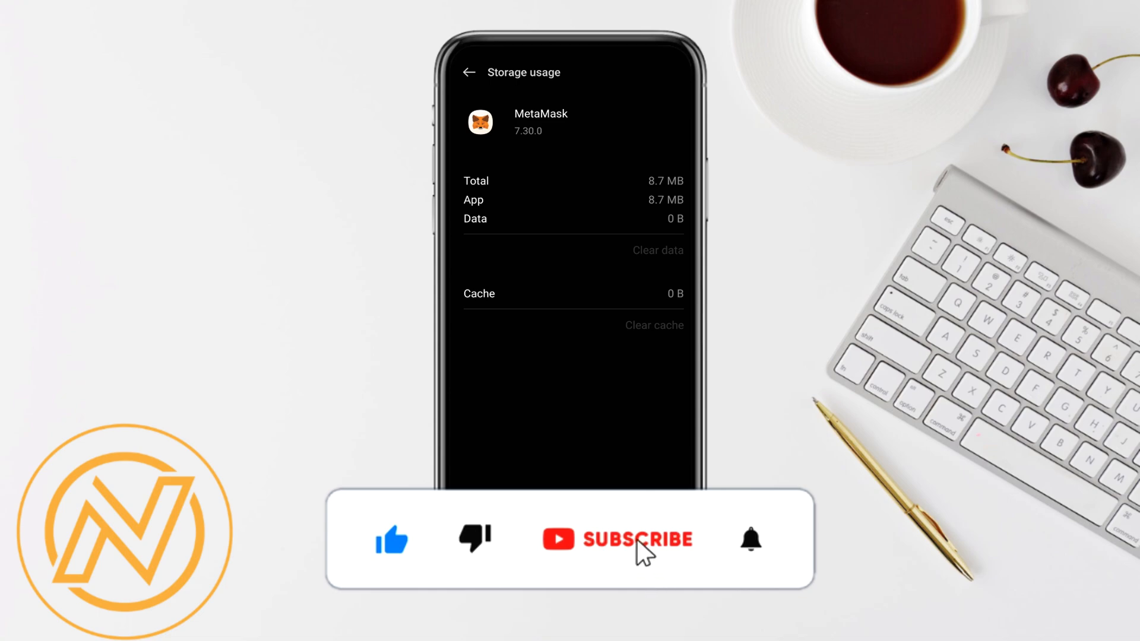